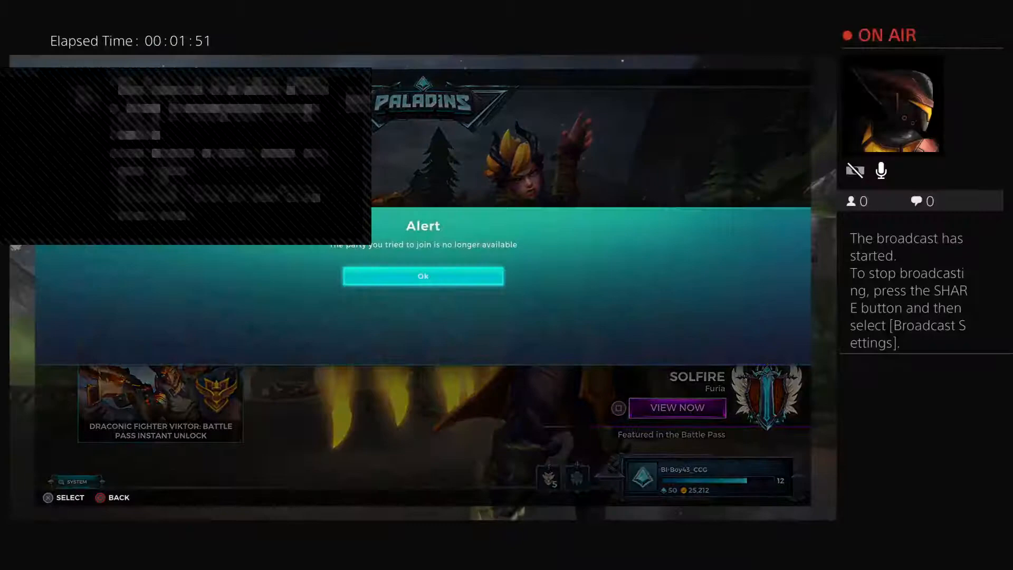
- Confirm Ok on the 'party no longer available' alert to return to the main menu
left_click(423, 276)
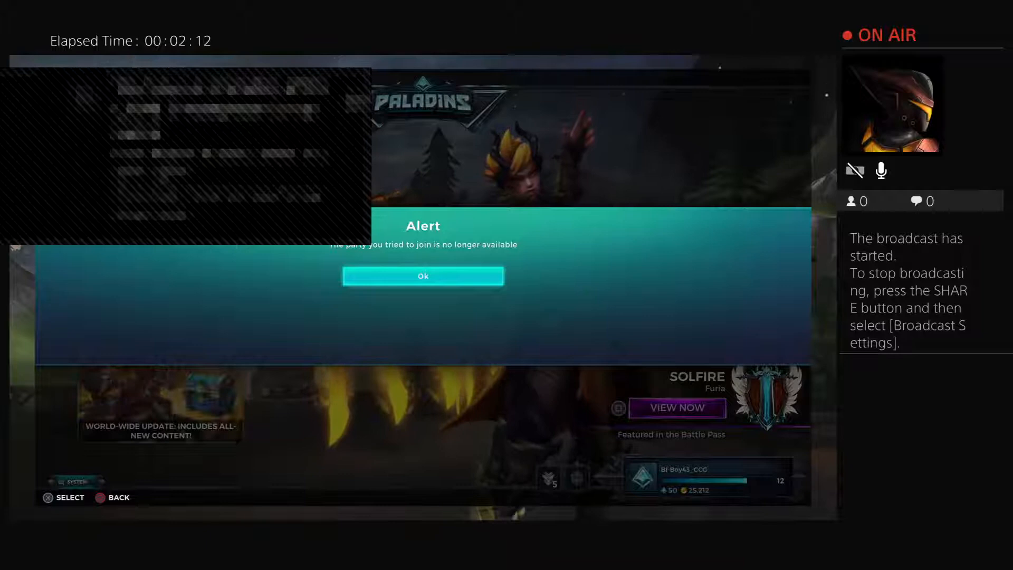
left_click(423, 276)
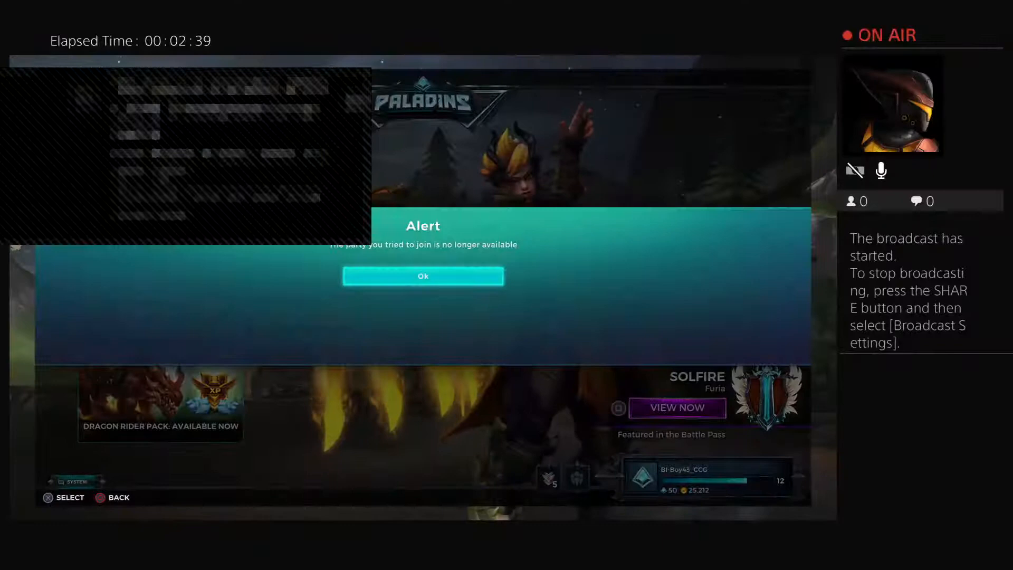
left_click(423, 276)
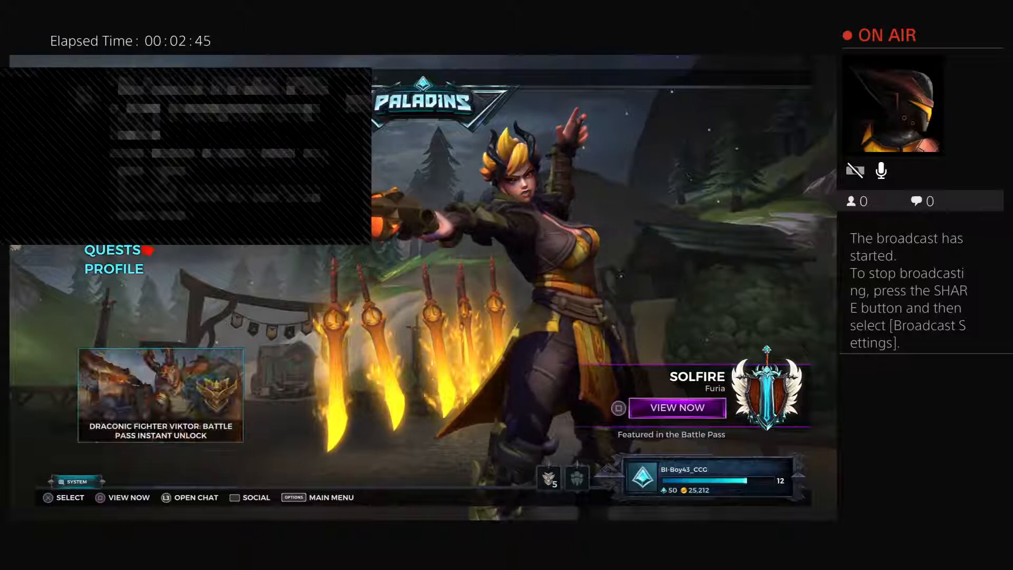